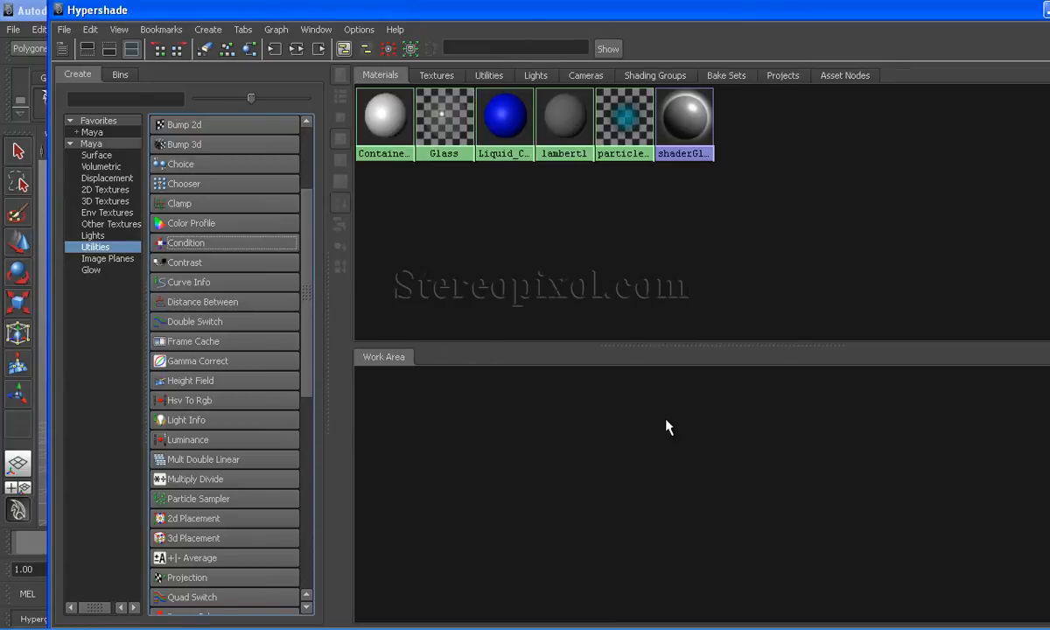
{"action": "mouse_move", "coordinate": [512, 374]}
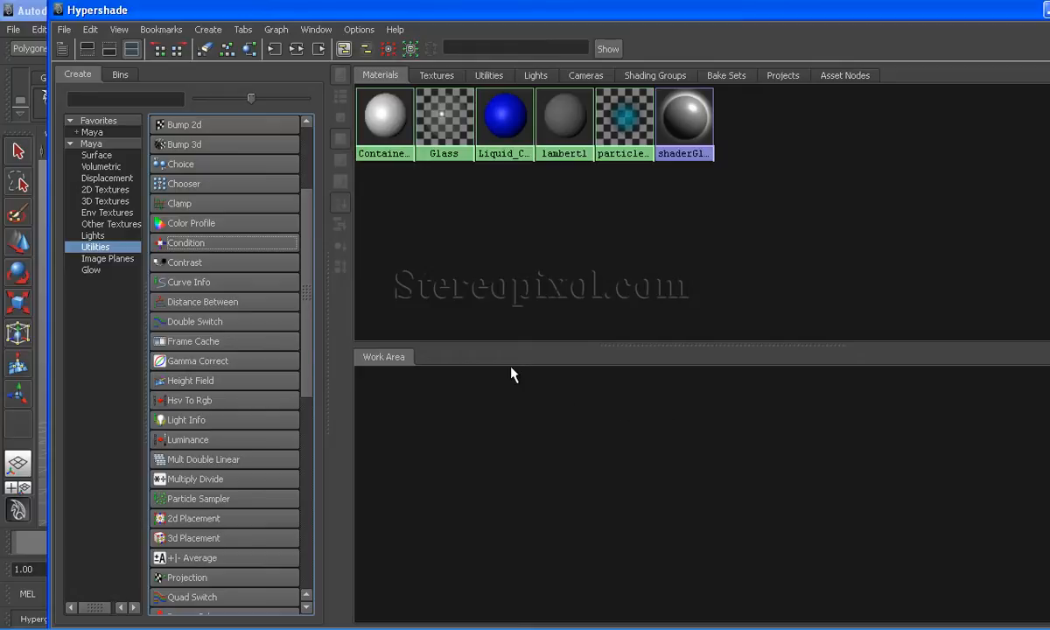
{"action": "mouse_move", "coordinate": [267, 296]}
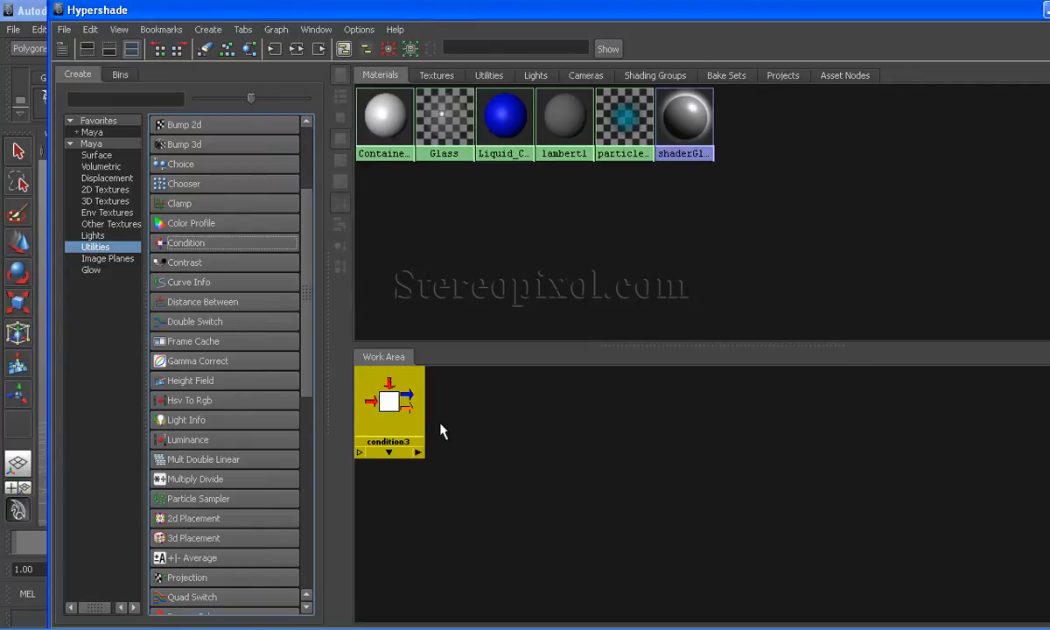
- Drag the new condition3 node toward the middle of the Hypershade work area
{"action": "left_click_drag", "start_coordinate": [390, 407], "coordinate": [575, 468]}
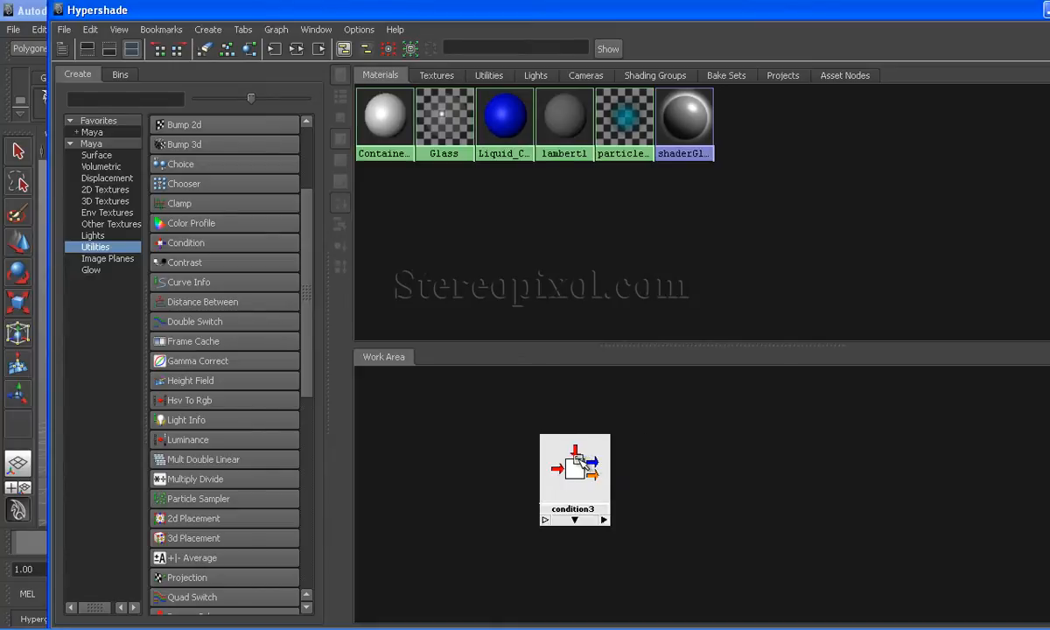
- Show condition3's attributes and review the Operation list, leaving it at Equal
{"action": "left_click", "coordinate": [574, 468]}
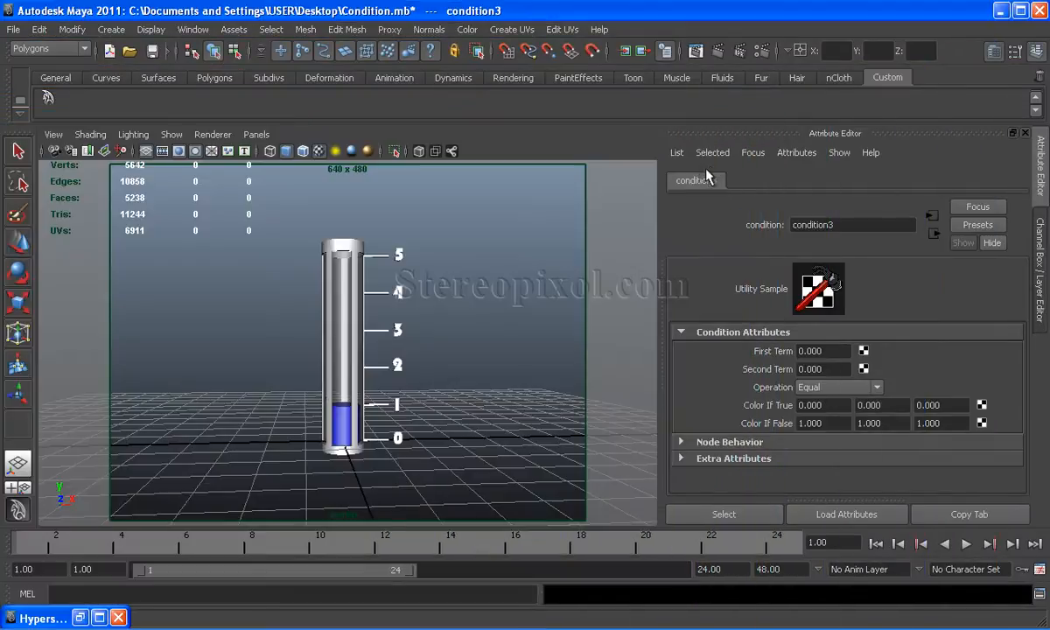
{"action": "mouse_move", "coordinate": [923, 350]}
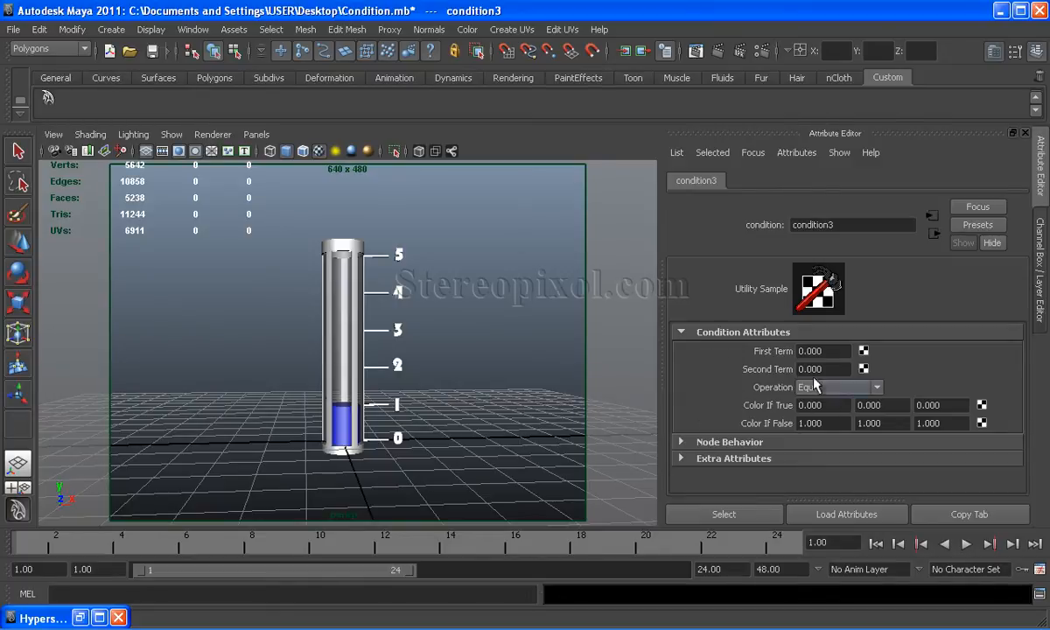
{"action": "mouse_move", "coordinate": [814, 385]}
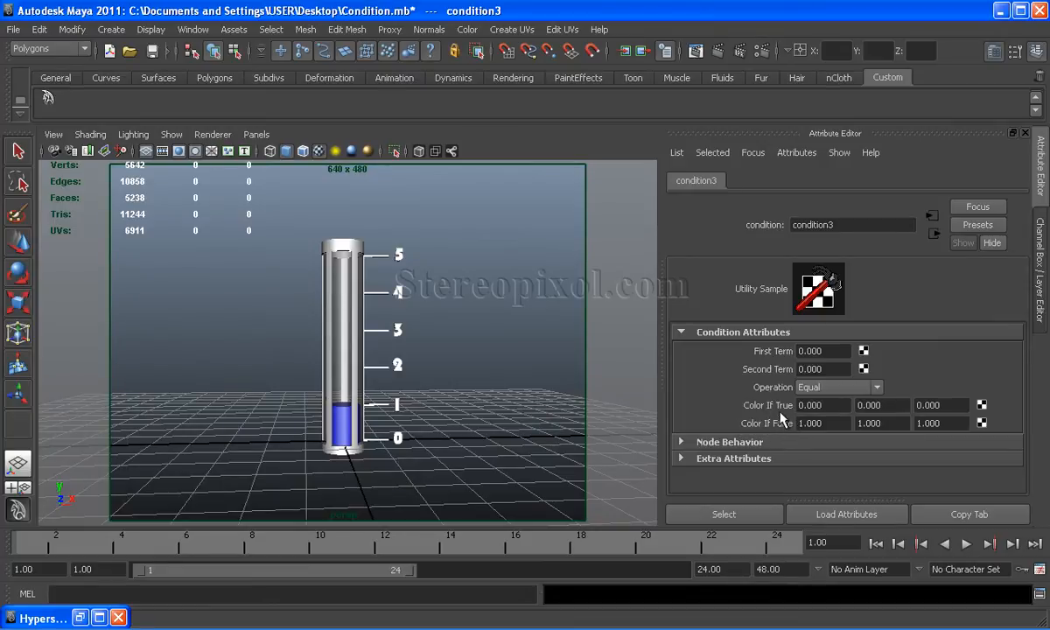
{"action": "mouse_move", "coordinate": [766, 363]}
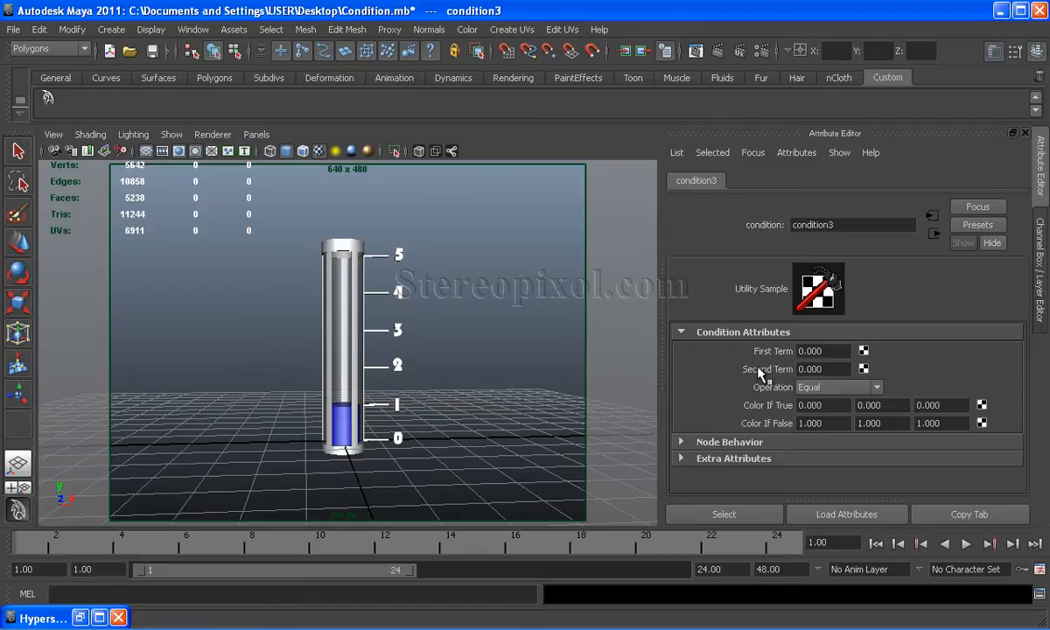
{"action": "mouse_move", "coordinate": [753, 353]}
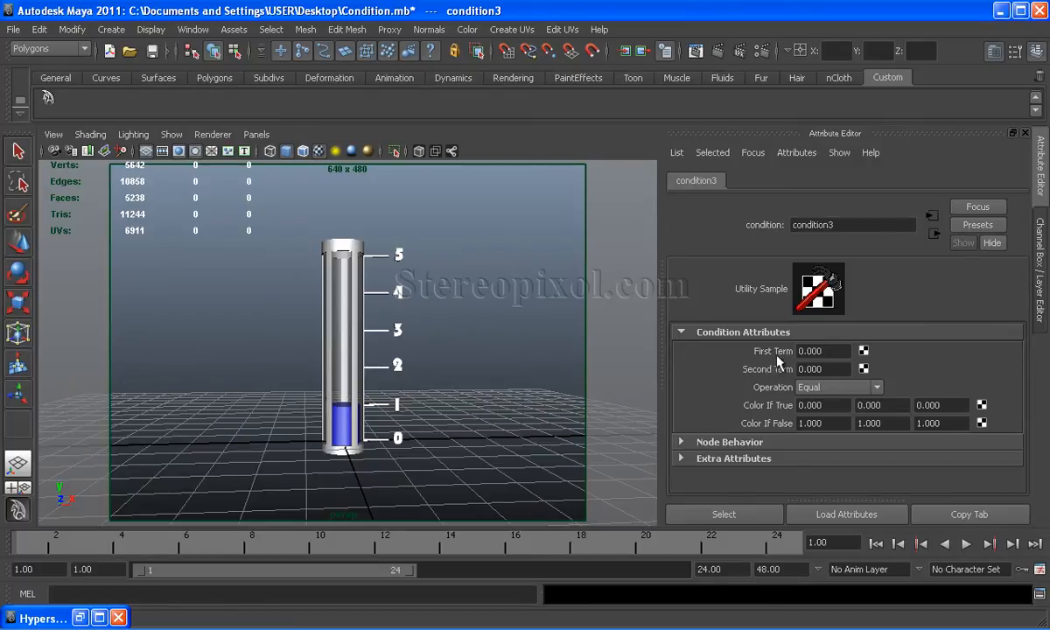
{"action": "mouse_move", "coordinate": [772, 359]}
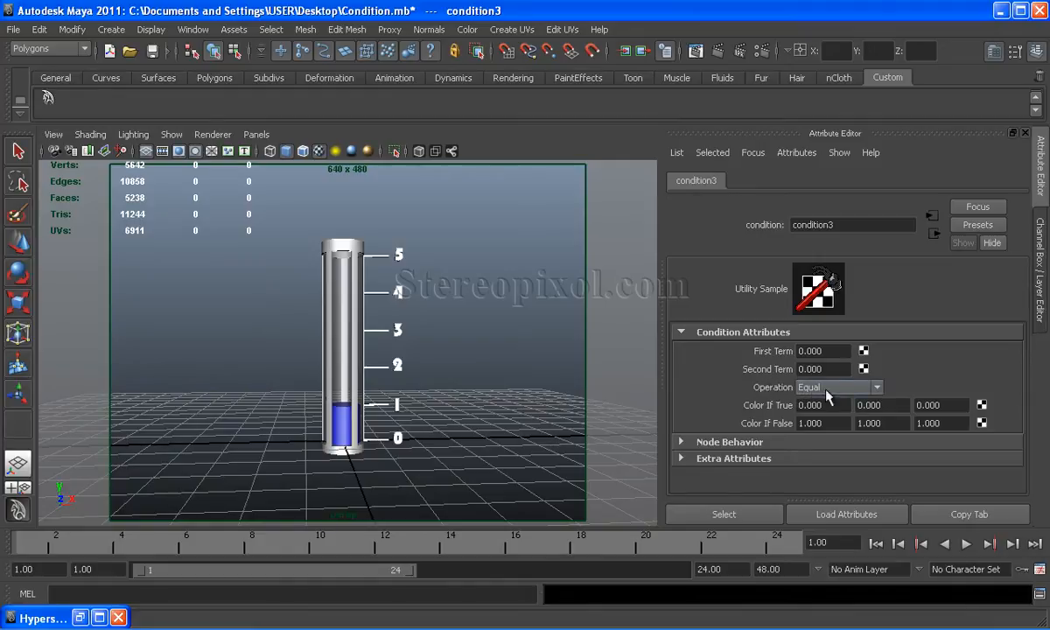
{"action": "left_click", "coordinate": [876, 386]}
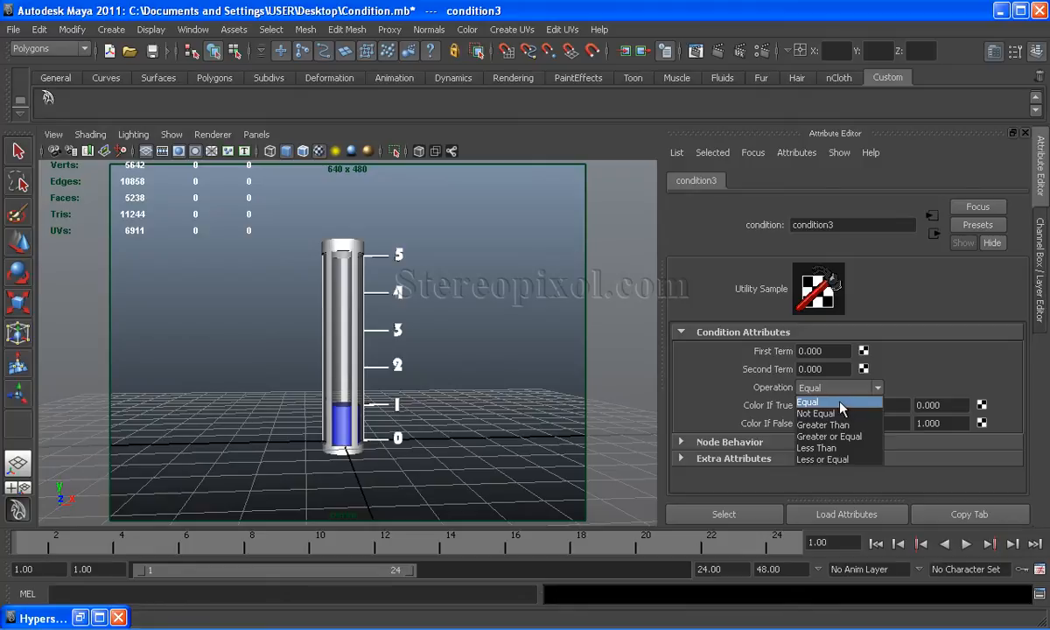
{"action": "left_click", "coordinate": [807, 401]}
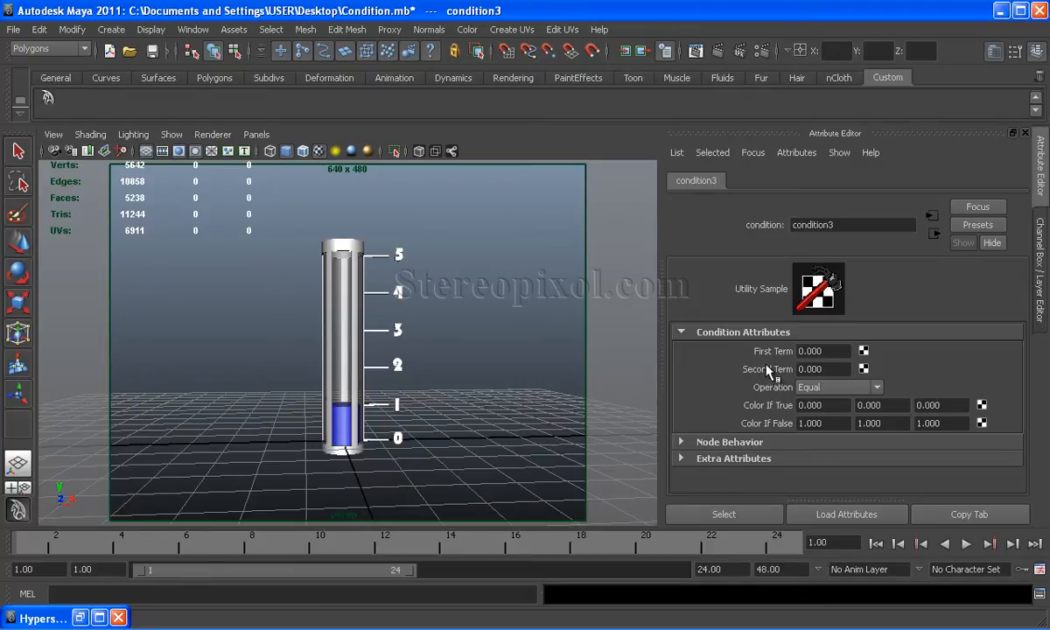
{"action": "mouse_move", "coordinate": [768, 357]}
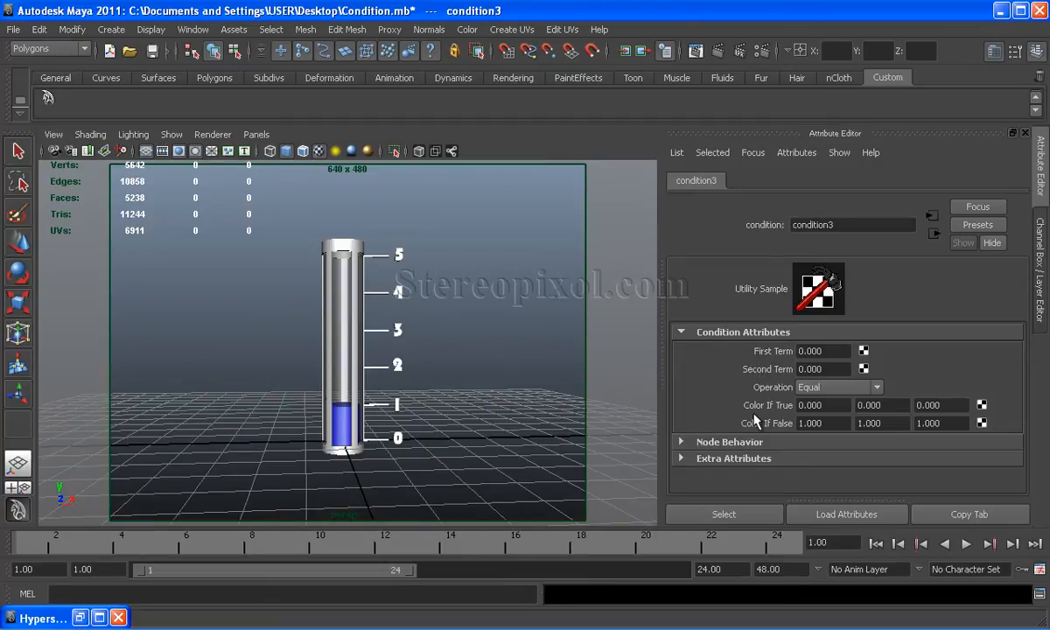
{"action": "mouse_move", "coordinate": [760, 429]}
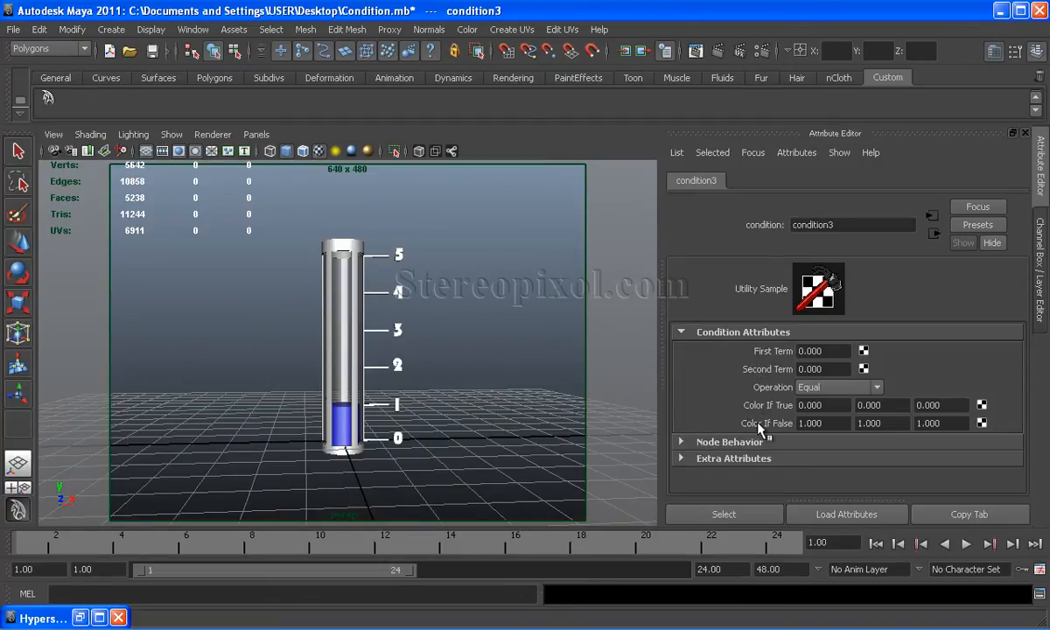
{"action": "mouse_move", "coordinate": [738, 405]}
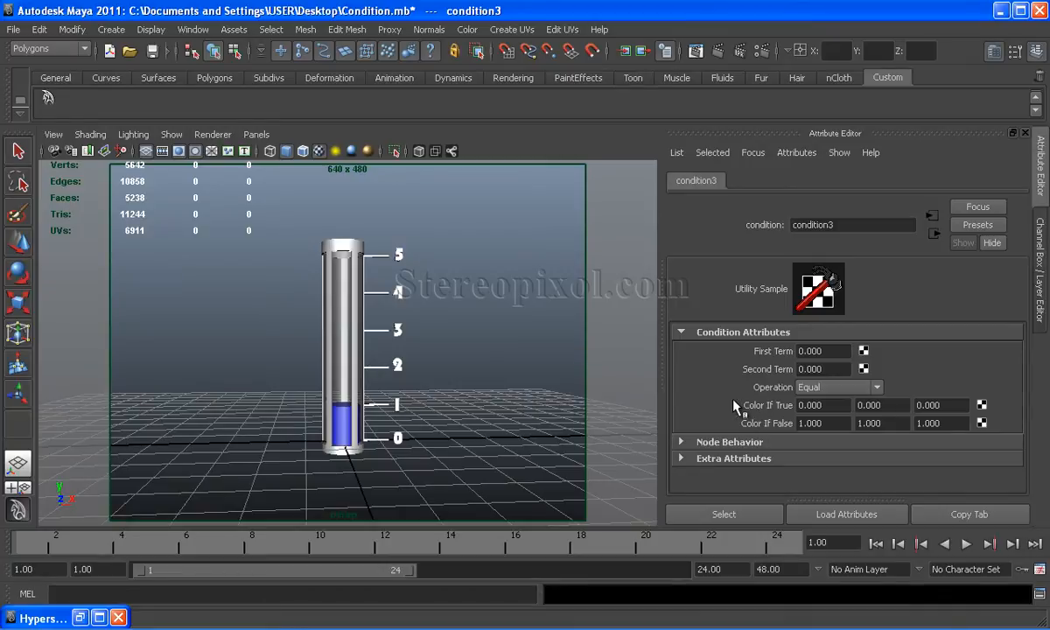
{"action": "mouse_move", "coordinate": [757, 363]}
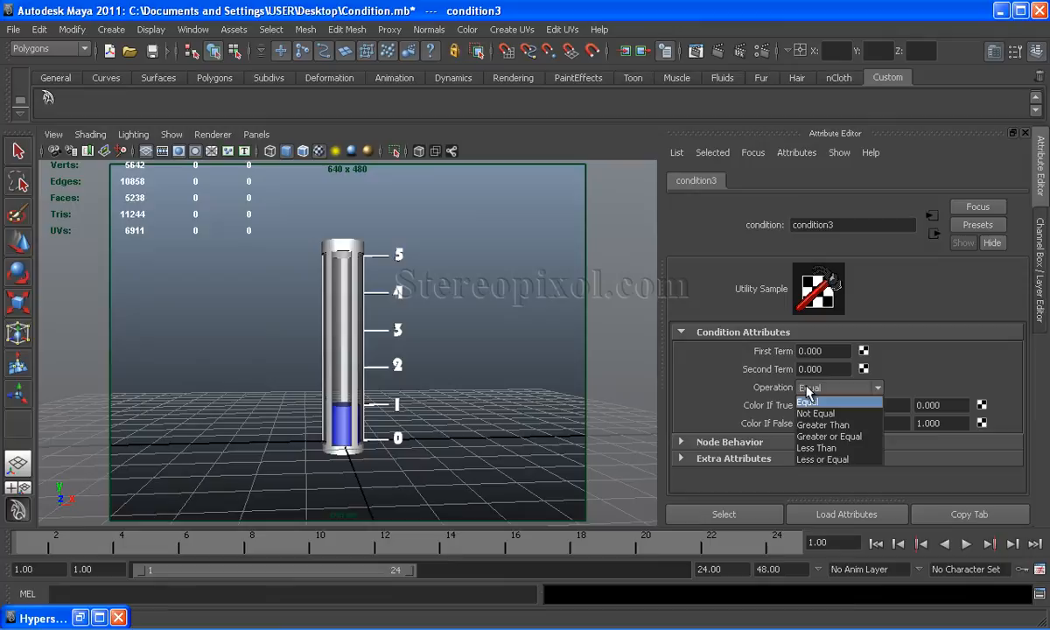
- Choose Greater Than as condition3's Operation
{"action": "left_click", "coordinate": [822, 424]}
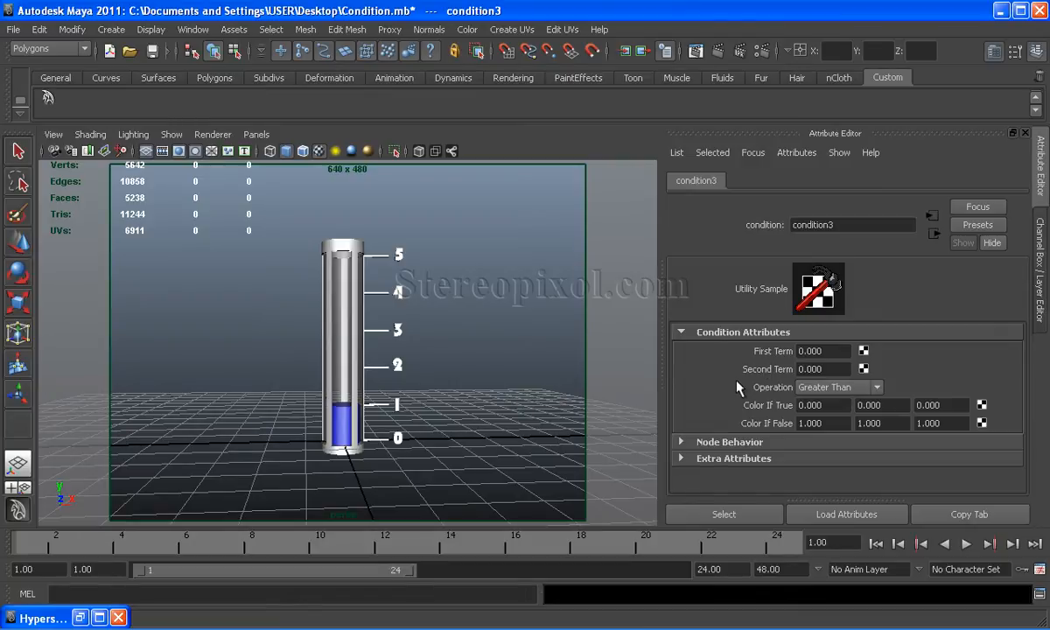
{"action": "left_click", "coordinate": [821, 404]}
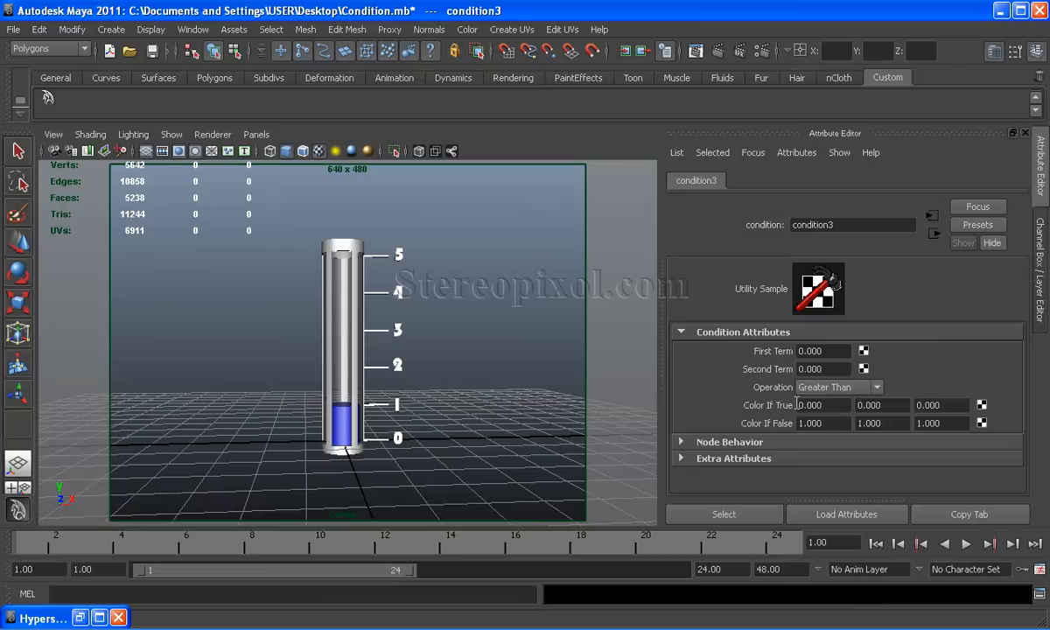
{"action": "mouse_move", "coordinate": [906, 400]}
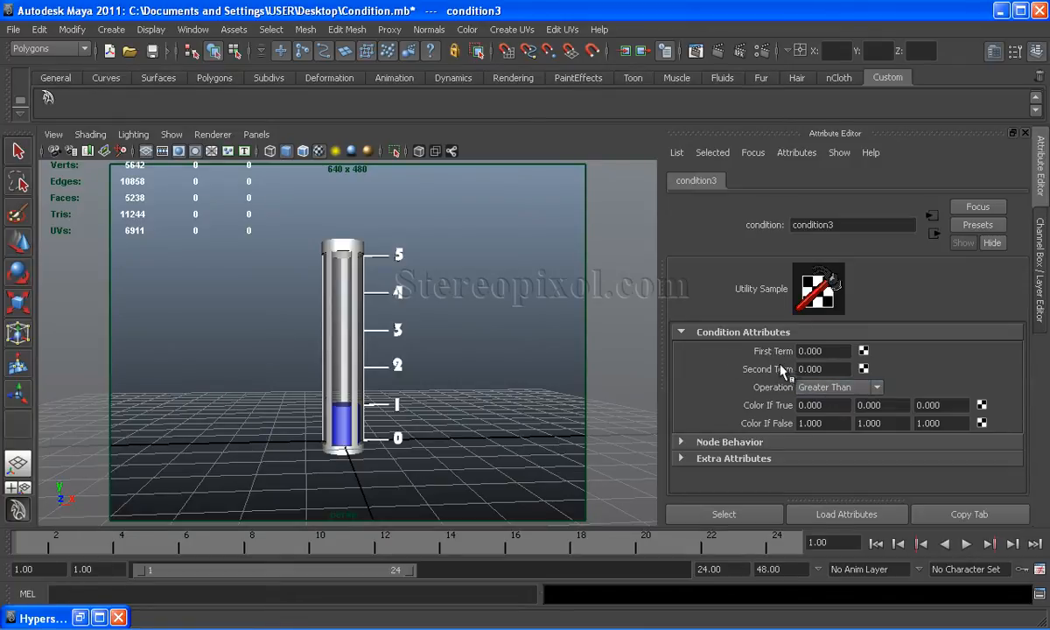
{"action": "mouse_move", "coordinate": [788, 428]}
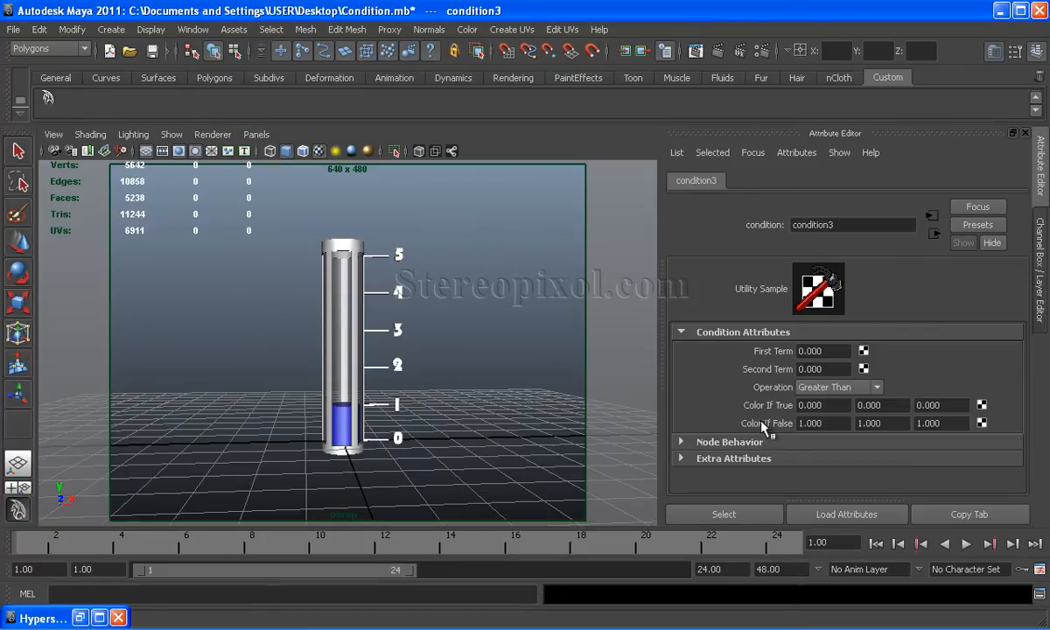
{"action": "mouse_move", "coordinate": [761, 411]}
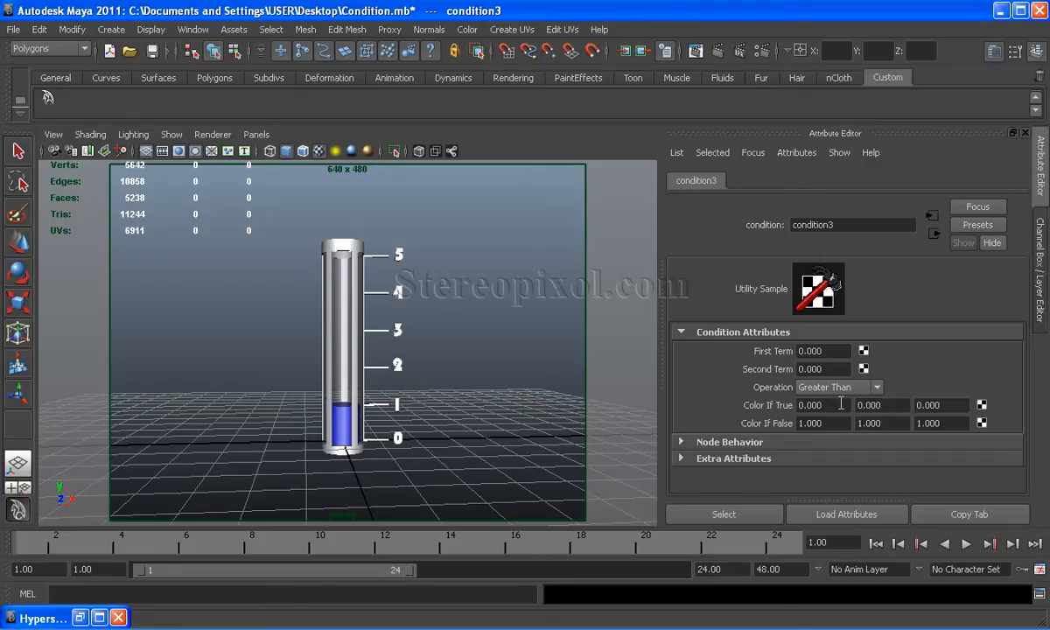
{"action": "mouse_move", "coordinate": [332, 359]}
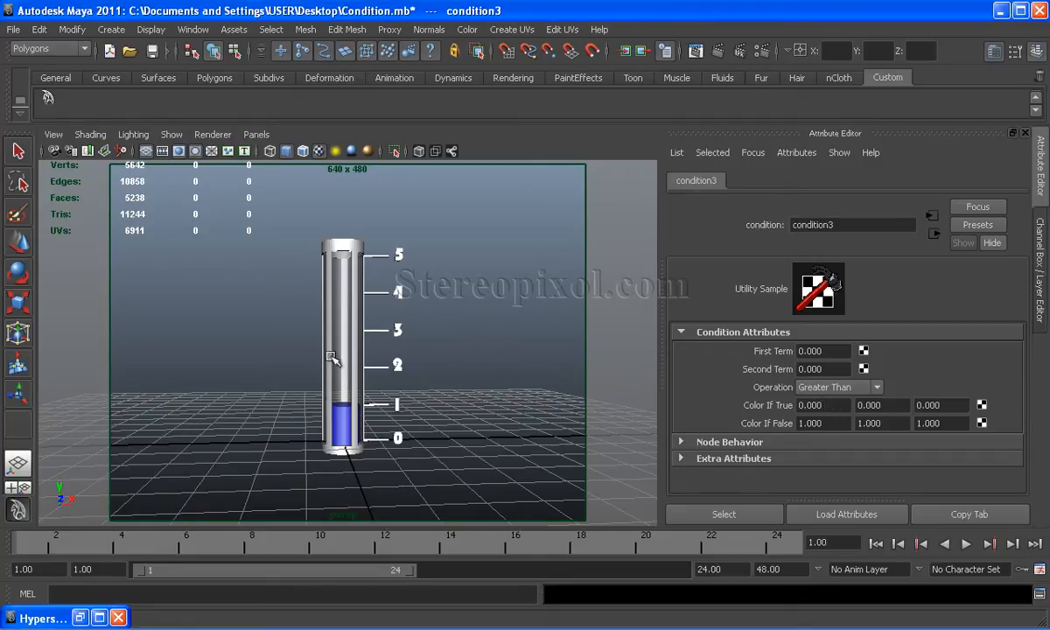
{"action": "mouse_move", "coordinate": [316, 474]}
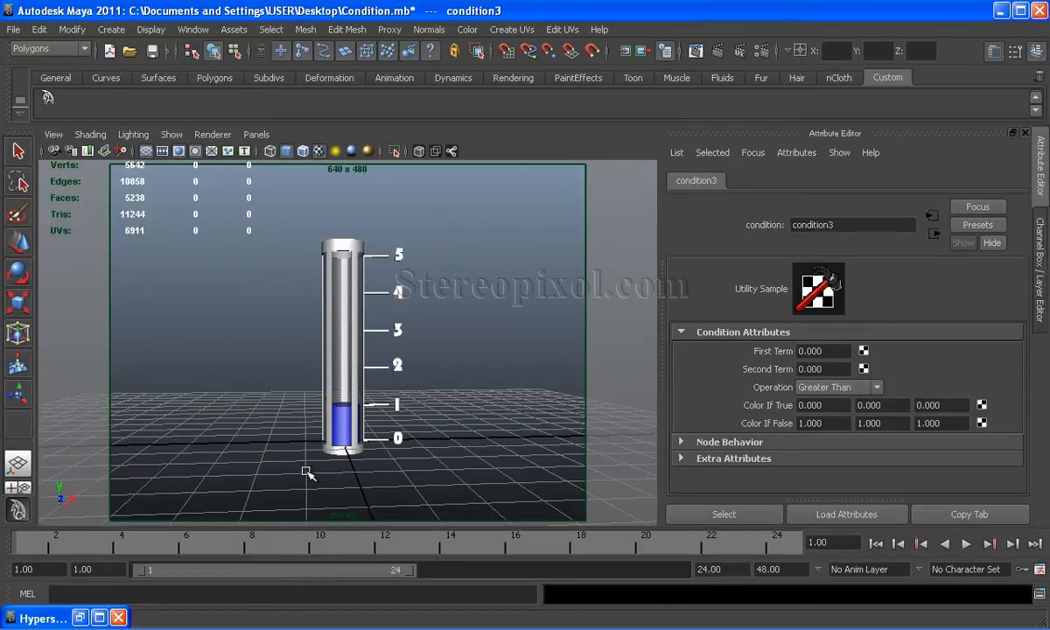
{"action": "mouse_move", "coordinate": [447, 299]}
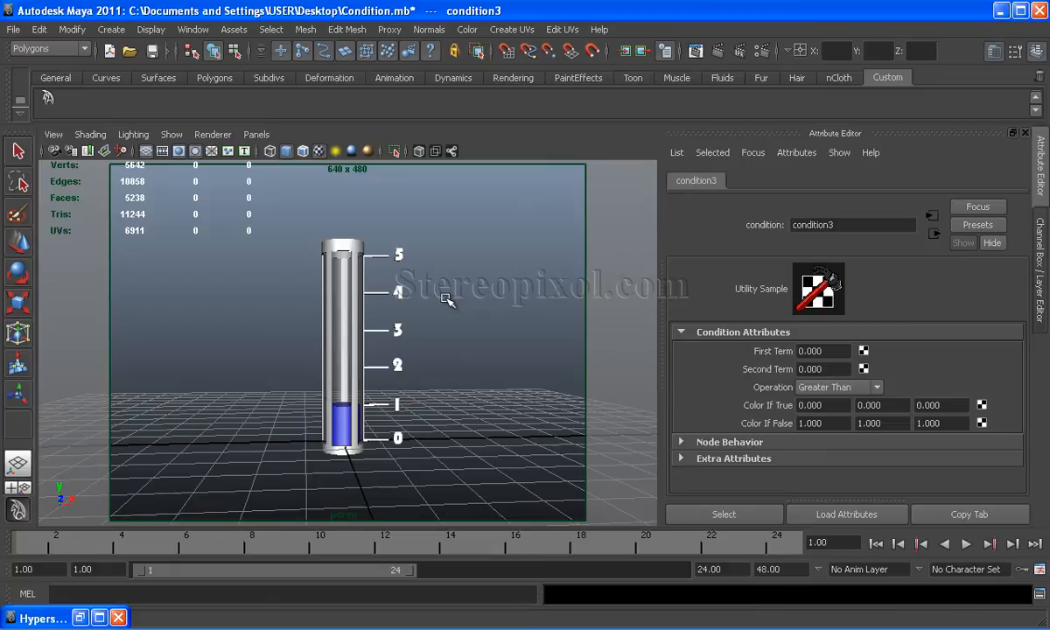
{"action": "mouse_move", "coordinate": [377, 412]}
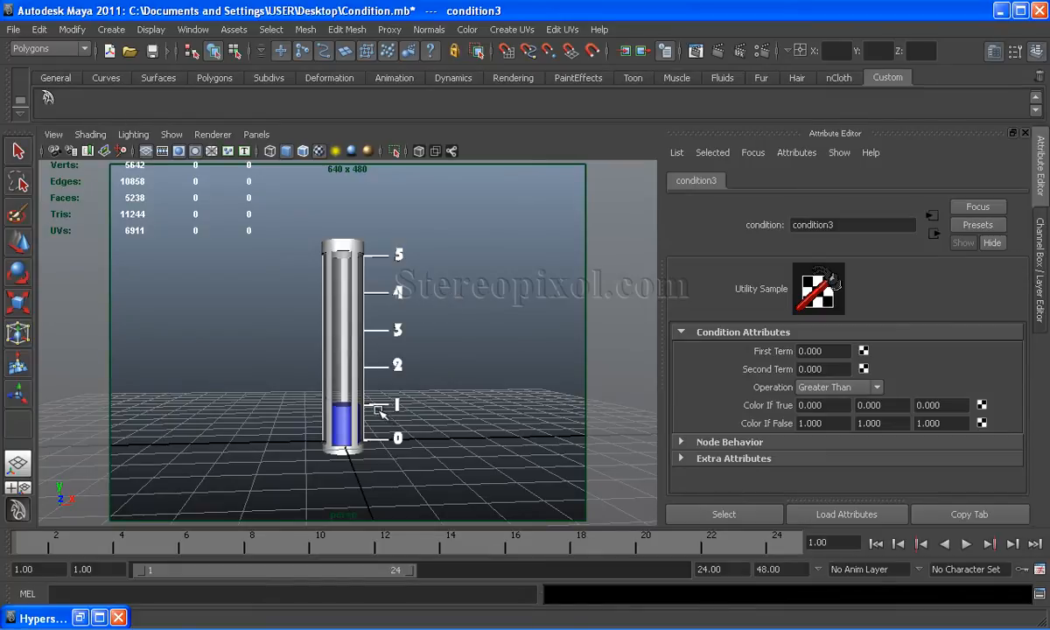
{"action": "mouse_move", "coordinate": [341, 266]}
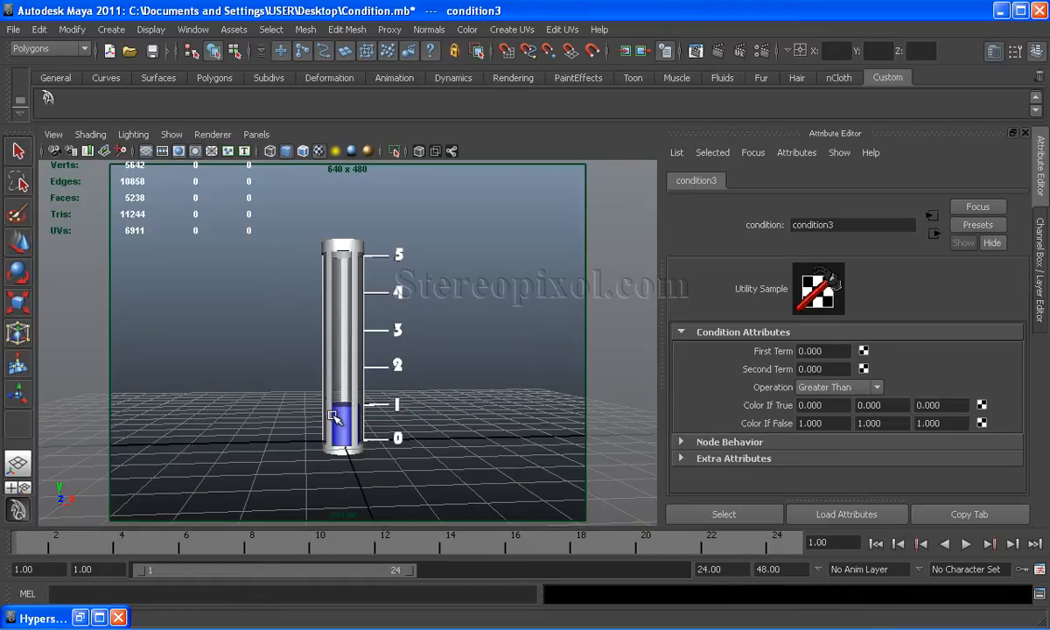
- Select the liquid cylinder pCylinder2 to load pCylinderShape2 in the Attribute Editor
{"action": "left_click", "coordinate": [341, 420]}
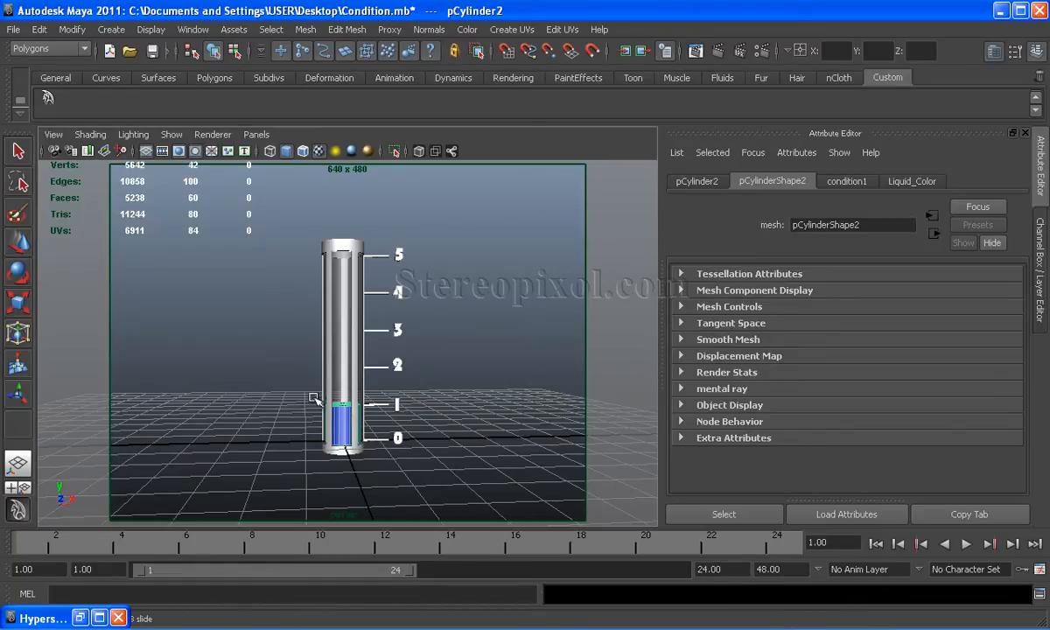
{"action": "mouse_move", "coordinate": [300, 421]}
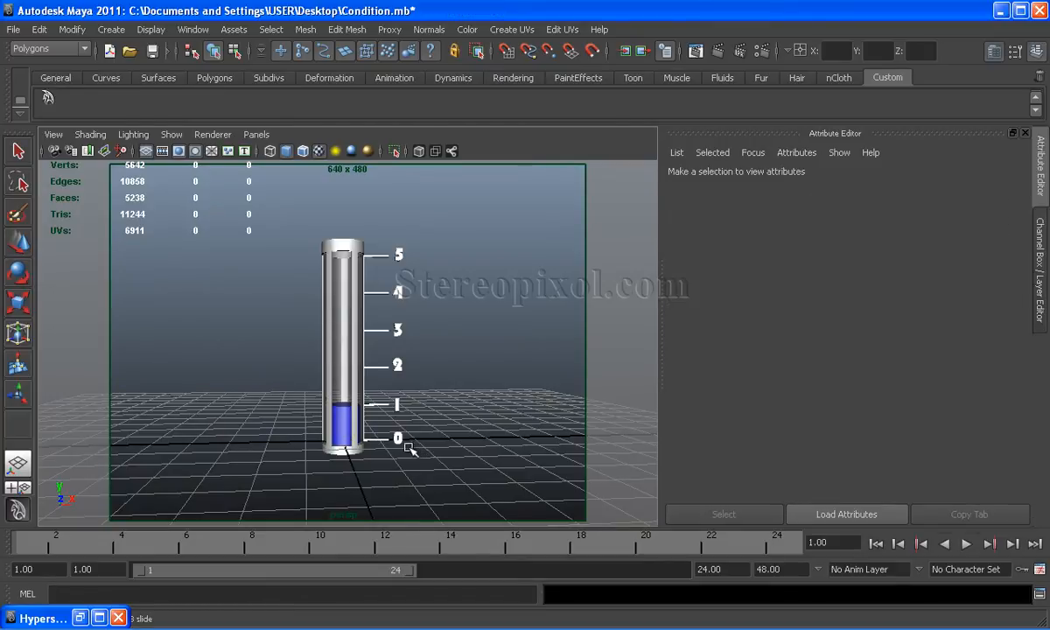
{"action": "mouse_move", "coordinate": [418, 463]}
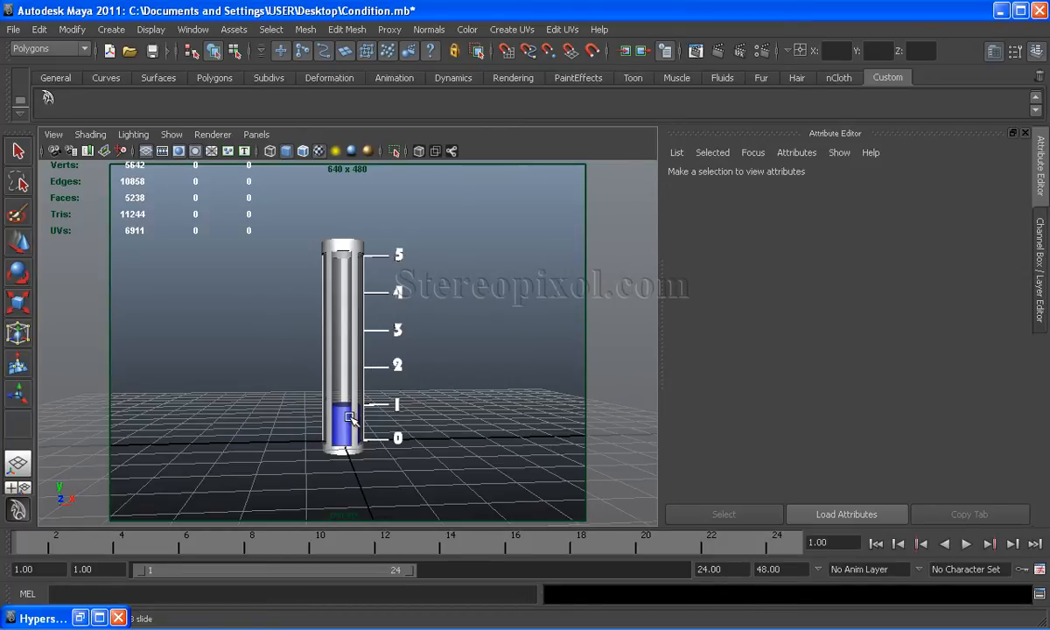
{"action": "mouse_move", "coordinate": [424, 411]}
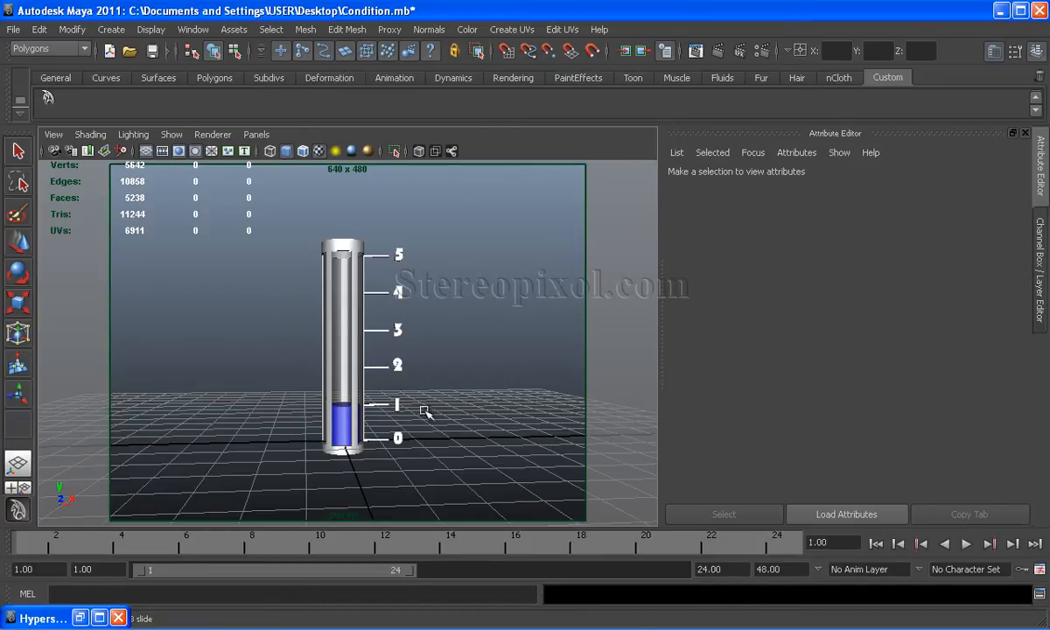
{"action": "mouse_move", "coordinate": [398, 402]}
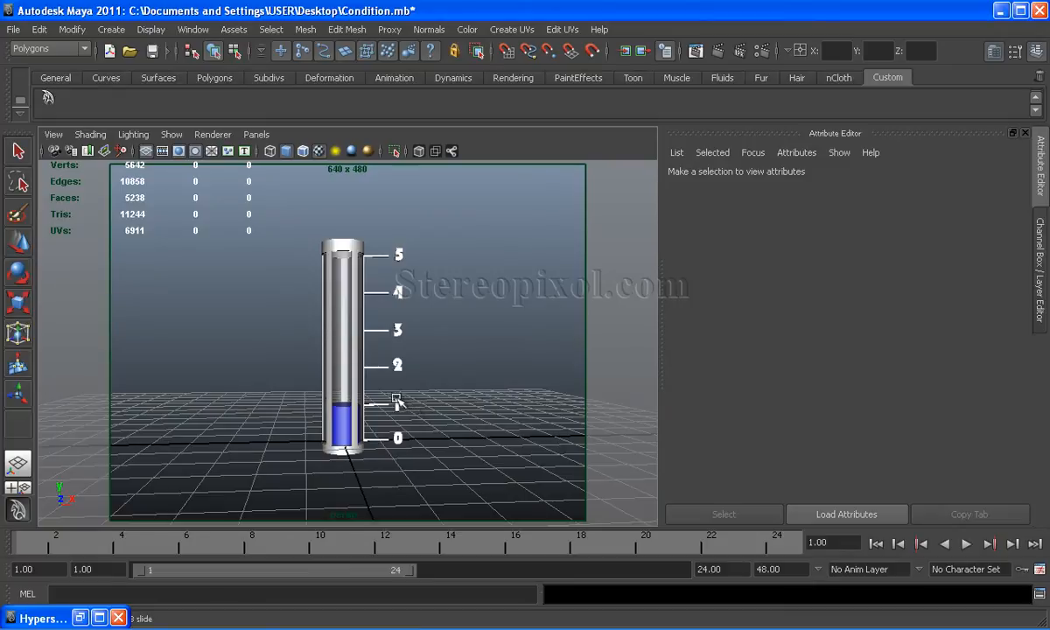
{"action": "left_click", "coordinate": [341, 420]}
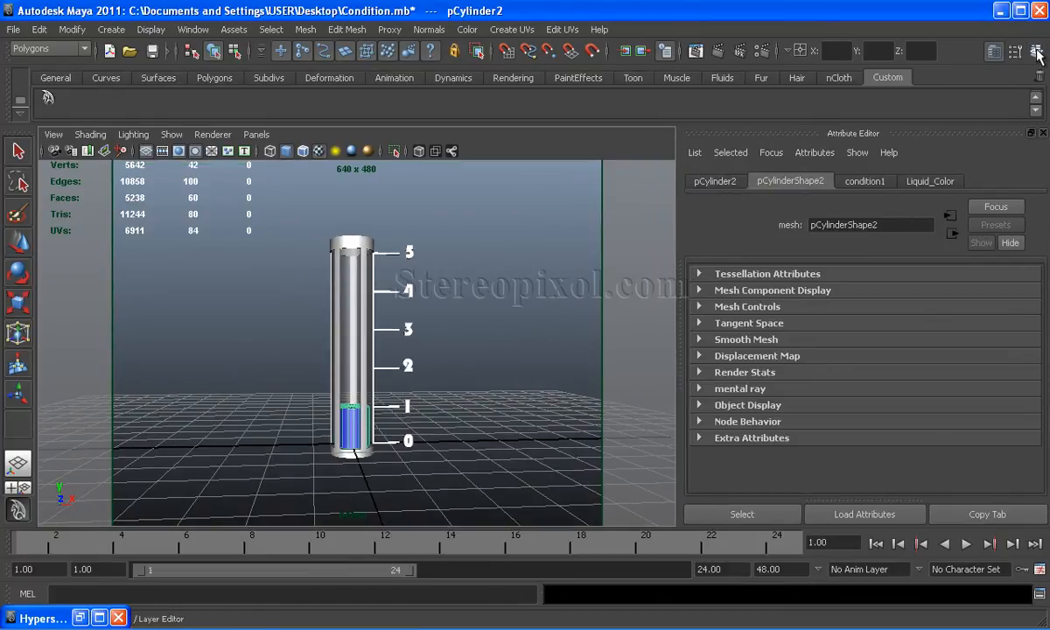
- In the Channel Box, drag the liquid's Scale Z up, then enter 1.1
{"action": "left_click", "coordinate": [1036, 50]}
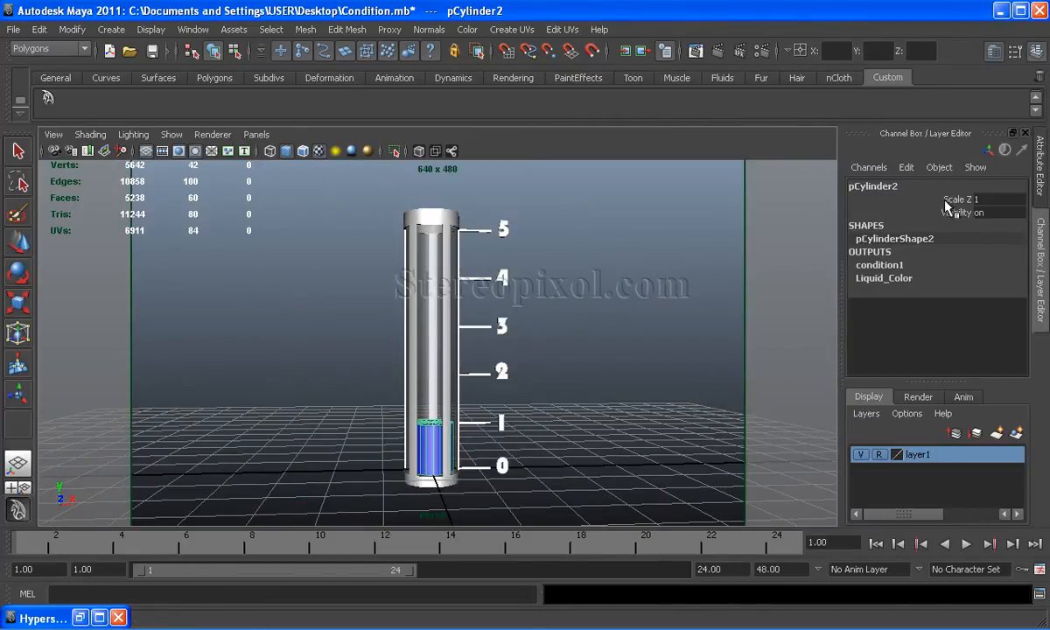
{"action": "left_click", "coordinate": [958, 198]}
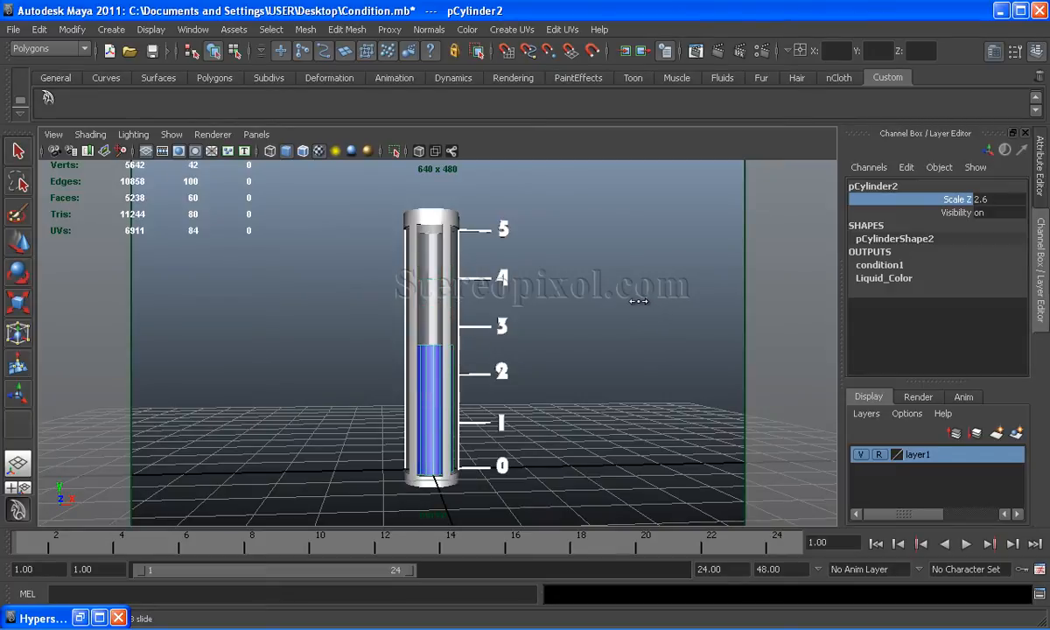
{"action": "type", "text": "1.1"}
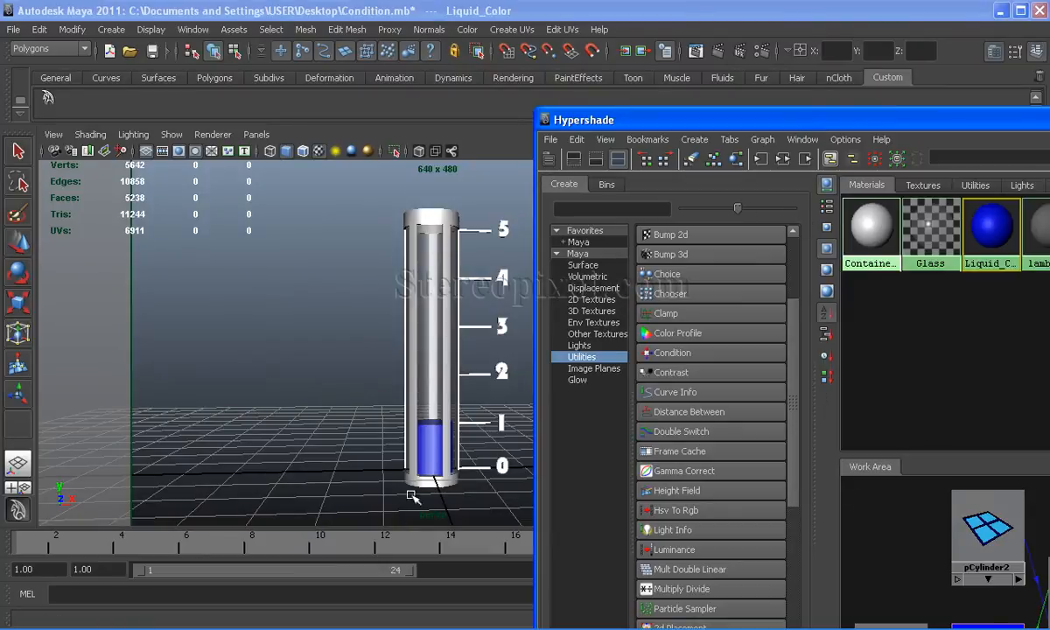
{"action": "mouse_move", "coordinate": [708, 128]}
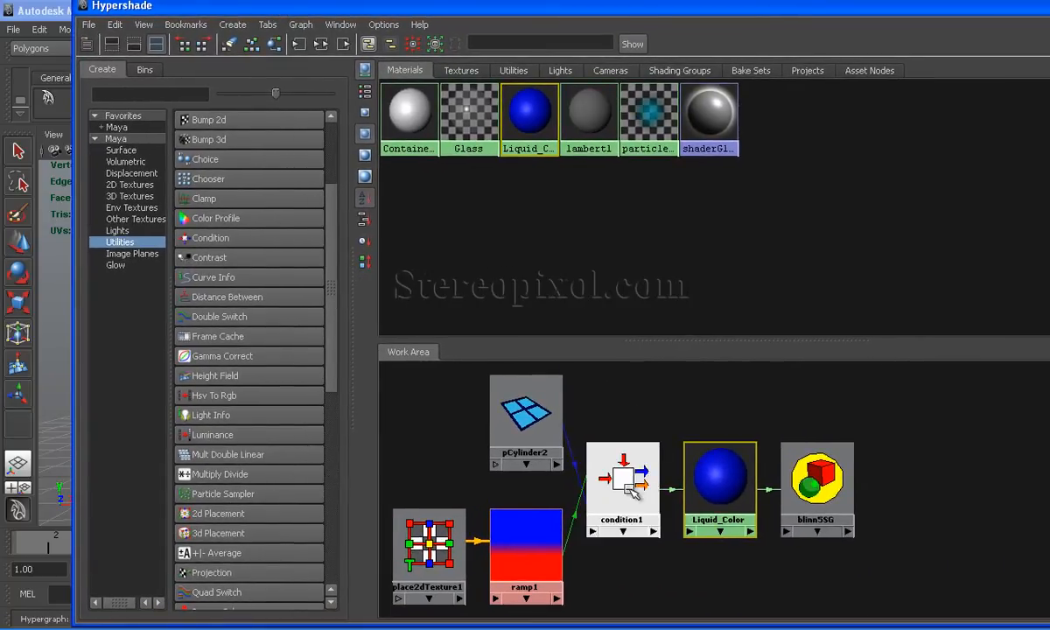
- Select condition1 to view its Greater Than, term 3, red/blue settings
{"action": "left_click", "coordinate": [622, 490]}
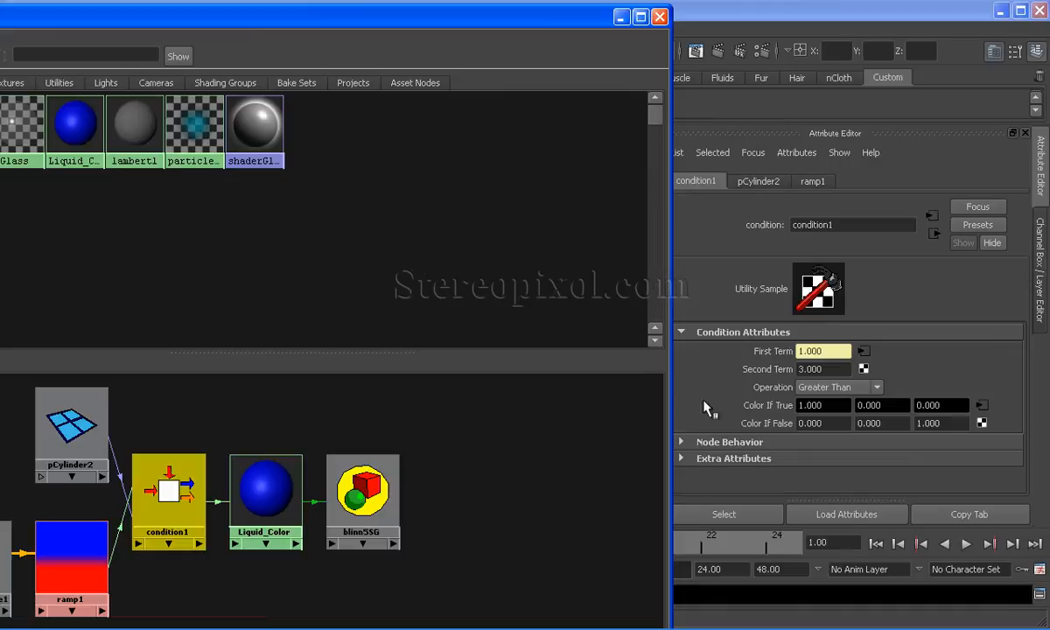
{"action": "mouse_move", "coordinate": [228, 24]}
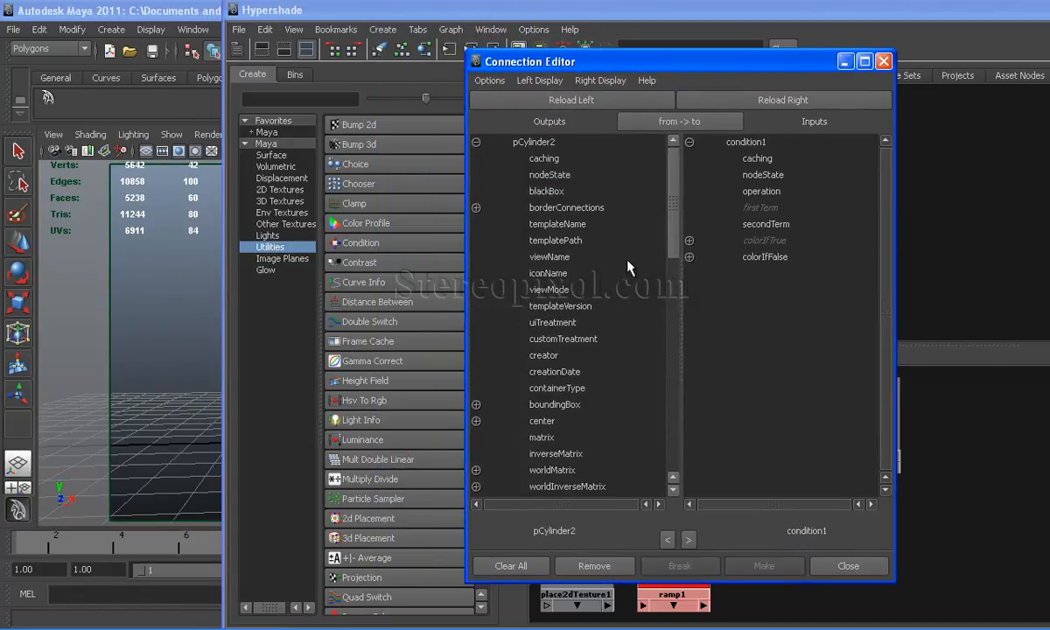
{"action": "scroll", "scroll_direction": "down", "scroll_amount": 3}
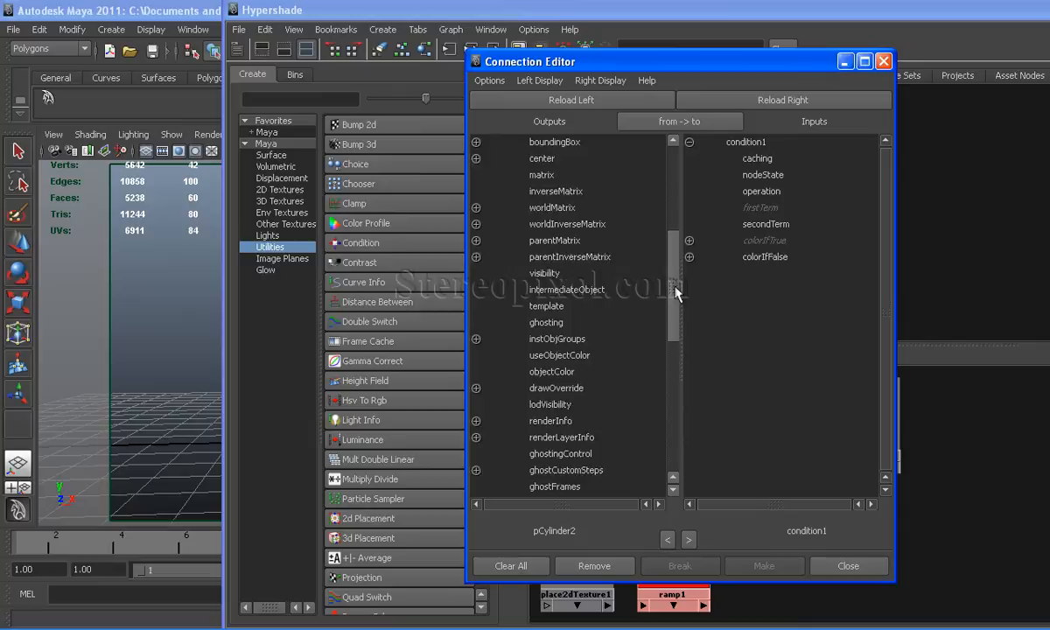
{"action": "scroll", "scroll_direction": "down", "scroll_amount": 3}
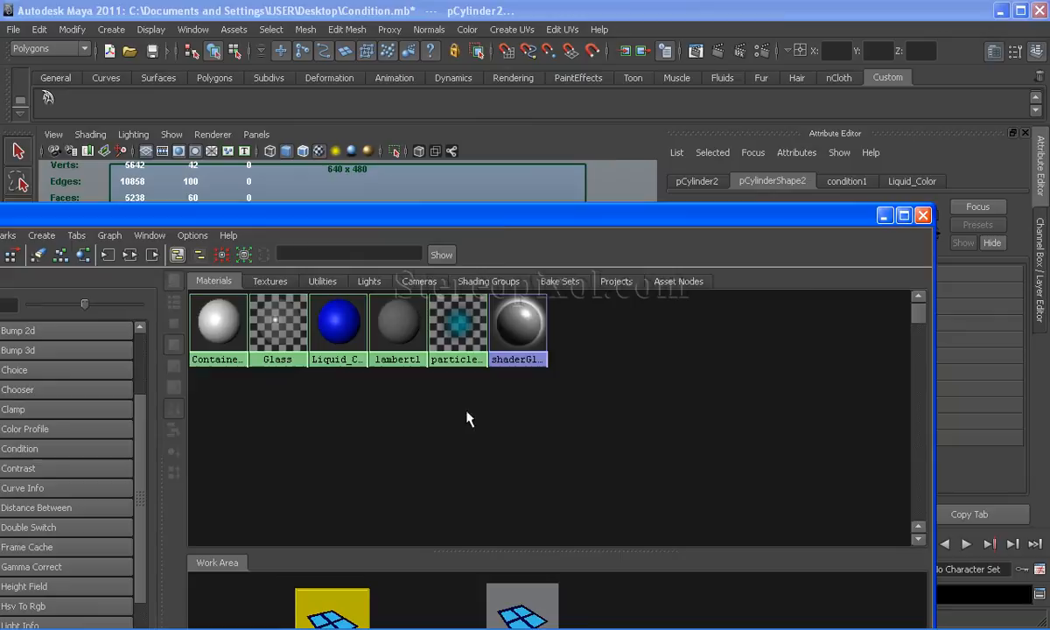
- Enter 3.000 as condition1's Second Term
{"action": "left_click", "coordinate": [903, 216]}
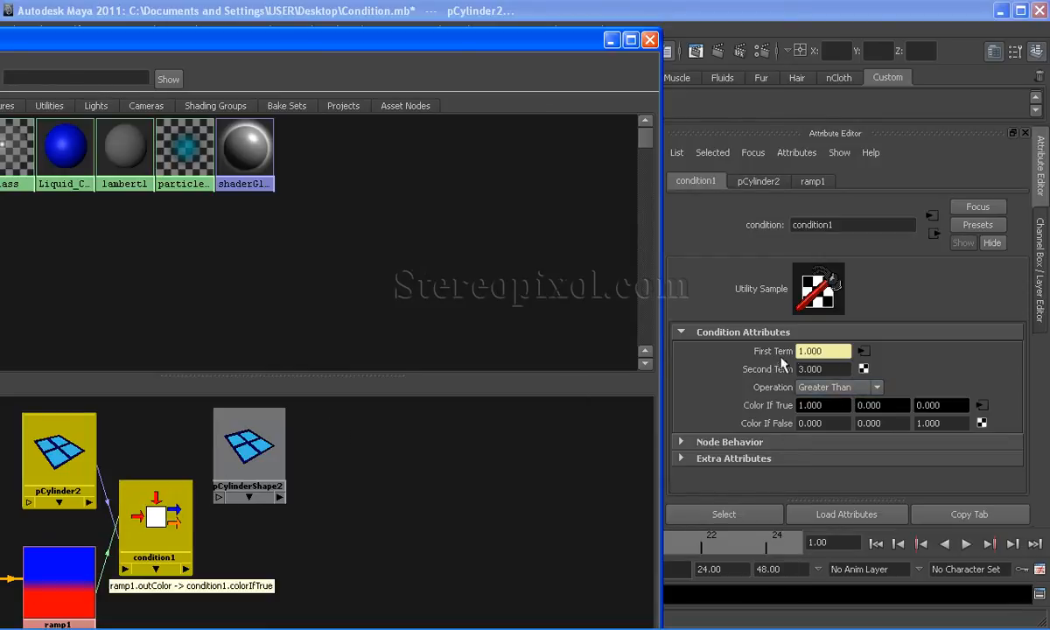
{"action": "mouse_move", "coordinate": [748, 366]}
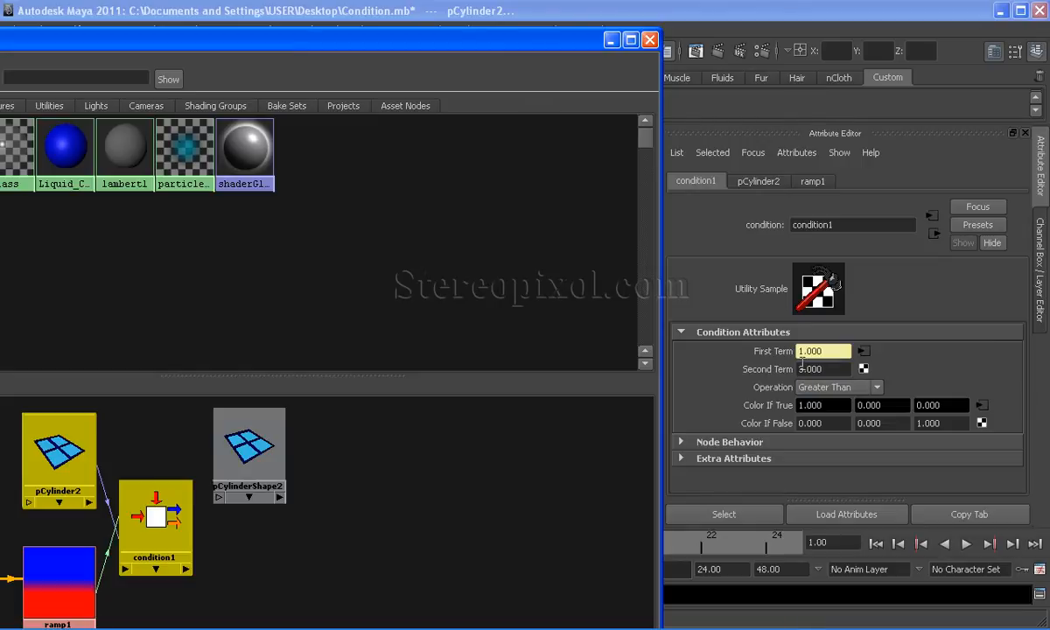
{"action": "mouse_move", "coordinate": [781, 411]}
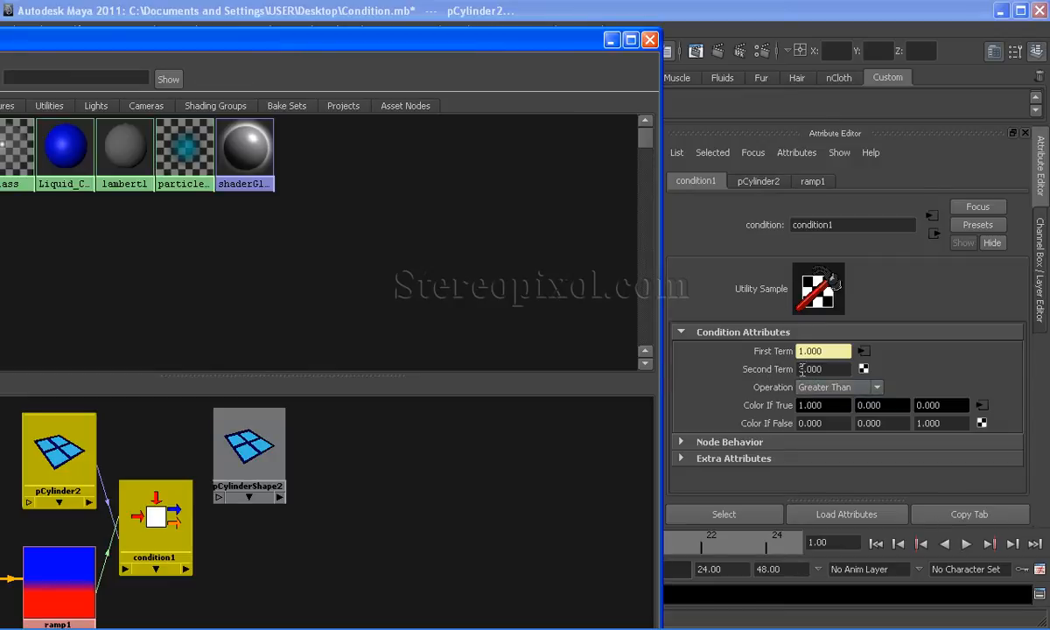
{"action": "type", "text": "3.000"}
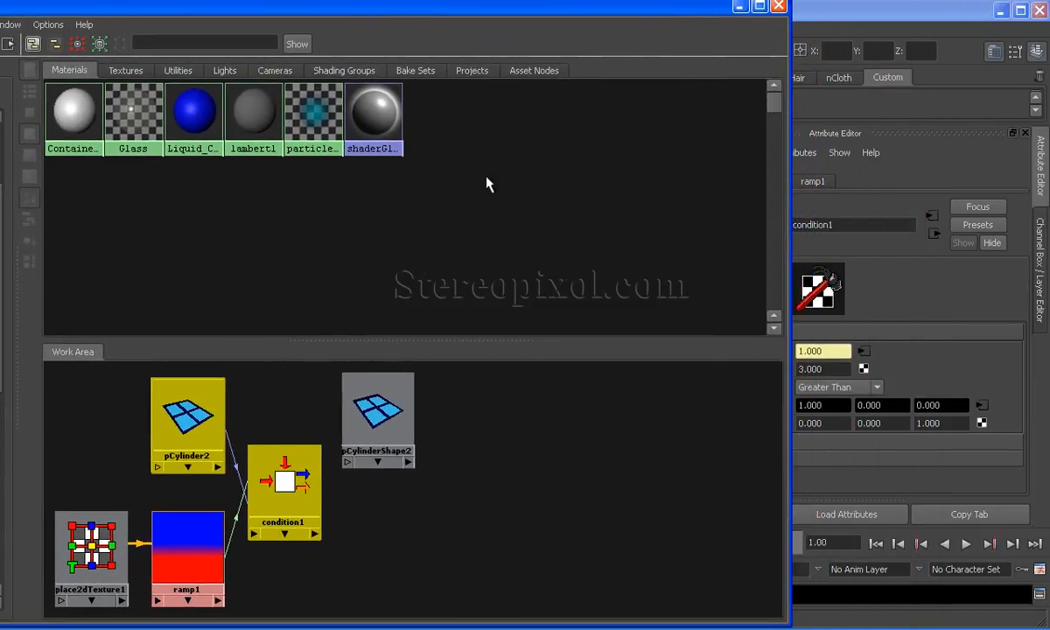
- Select the Liquid_Color swatch in the Hypershade Materials tab
{"action": "left_click", "coordinate": [188, 556]}
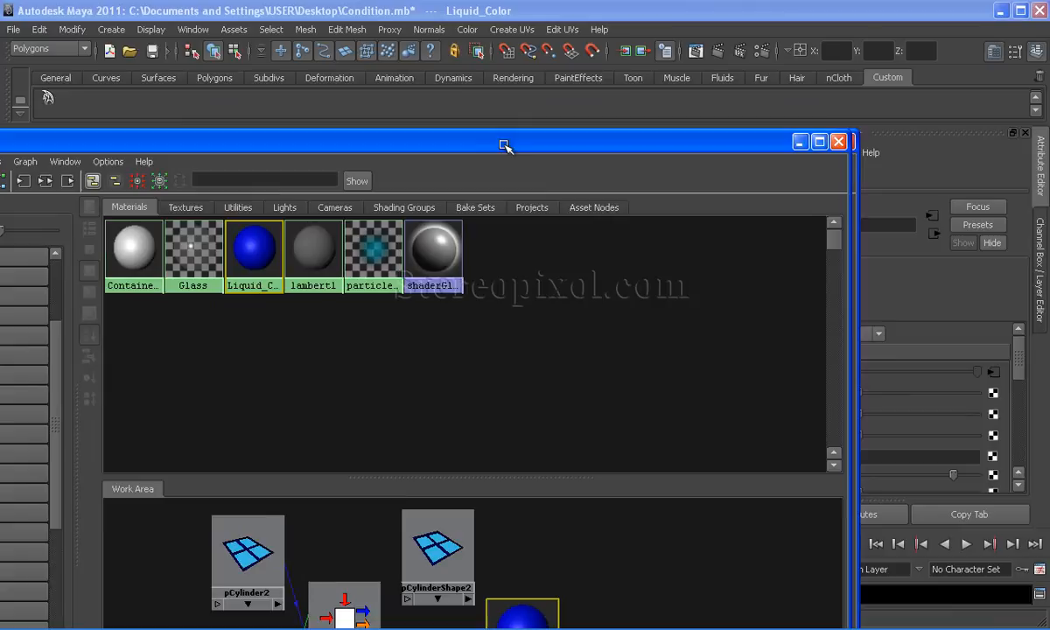
- Minimize Hypershade and select the liquid cylinder pCylinderShape2 in the viewport
{"action": "left_click", "coordinate": [837, 141]}
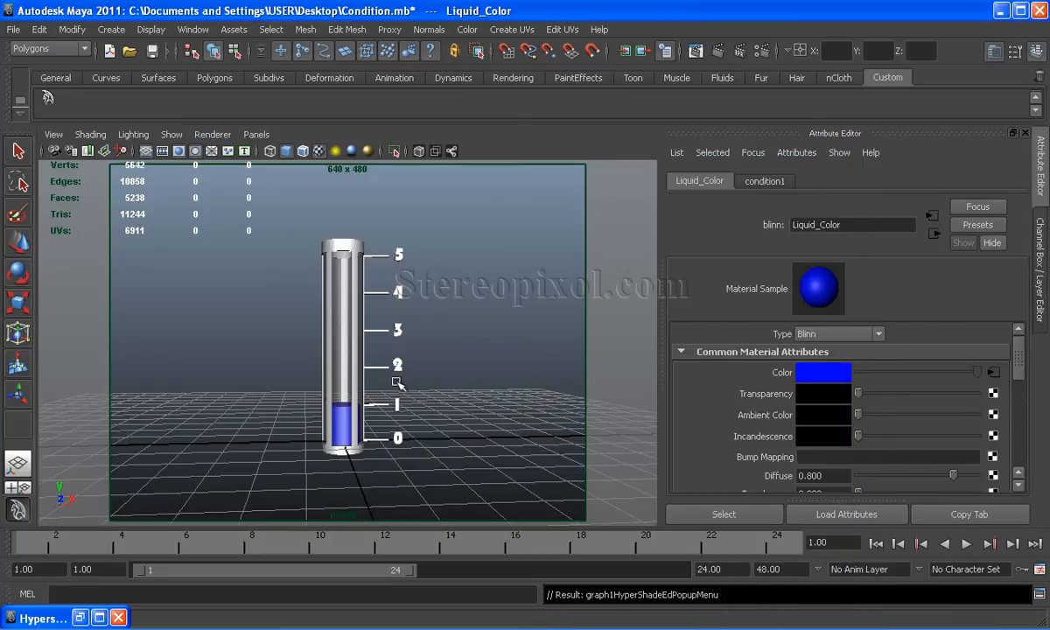
{"action": "left_click", "coordinate": [343, 429]}
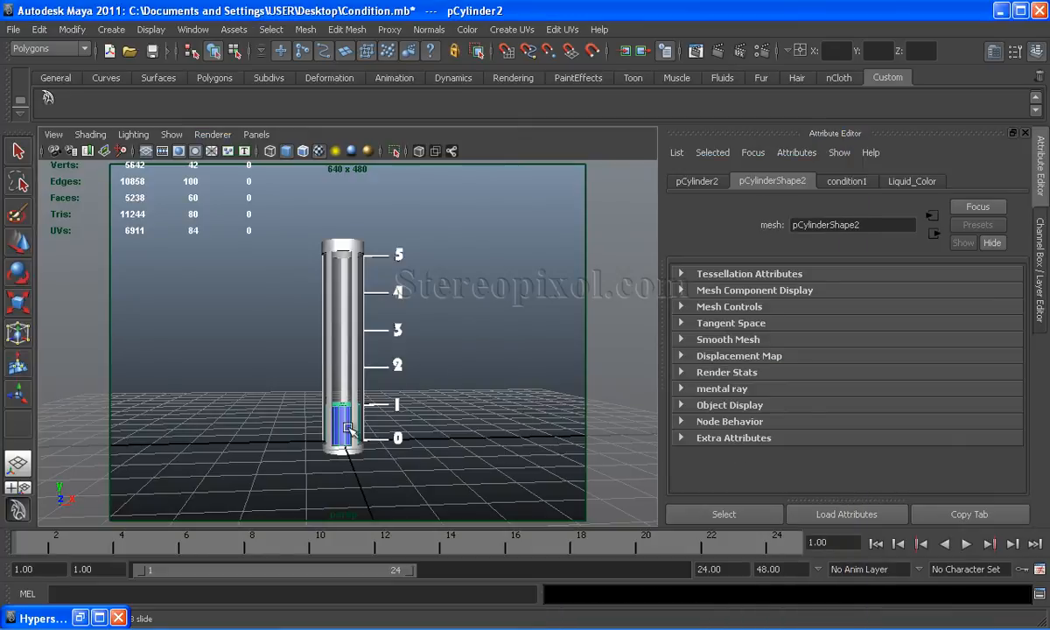